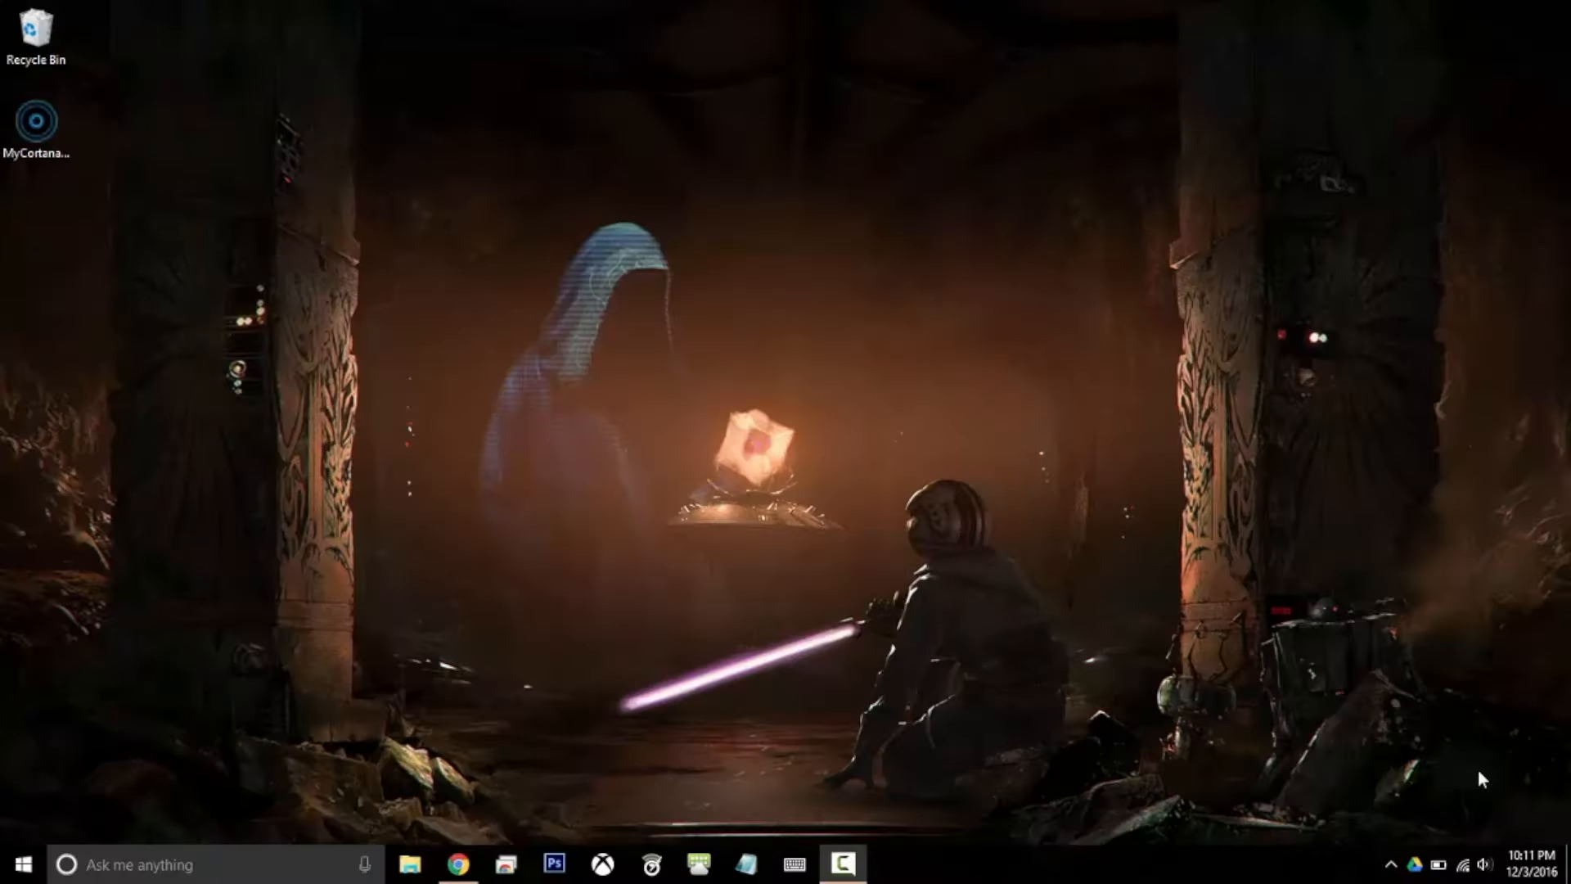
- Download MyCortana.exe from SourceForge in Chrome and launch it from the desktop
{"action": "left_click", "coordinate": [457, 864]}
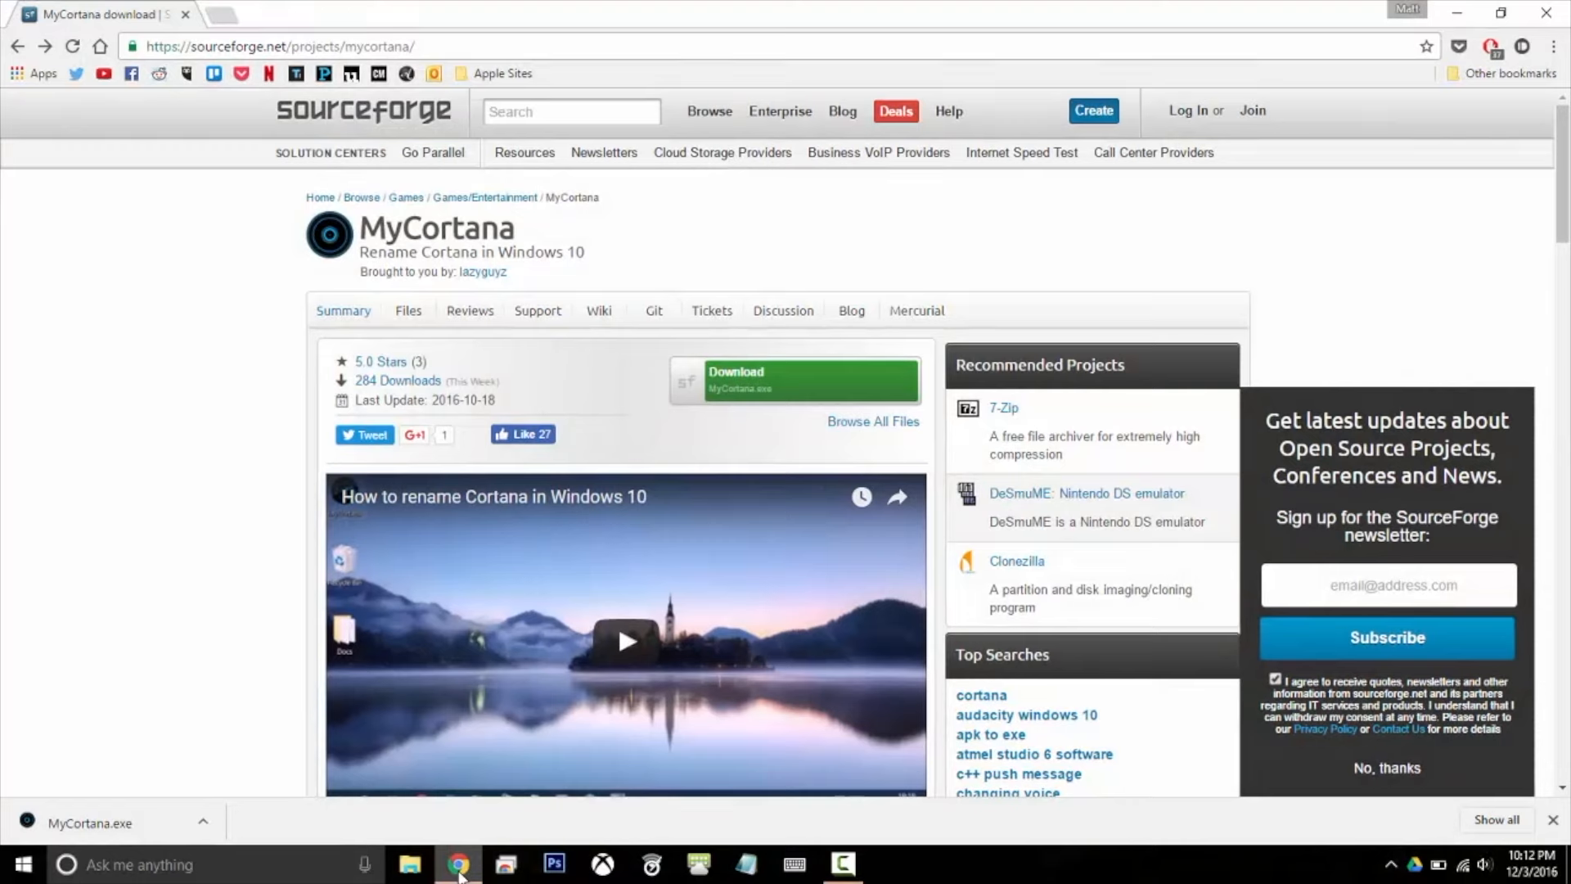
{"action": "mouse_move", "coordinate": [1521, 37]}
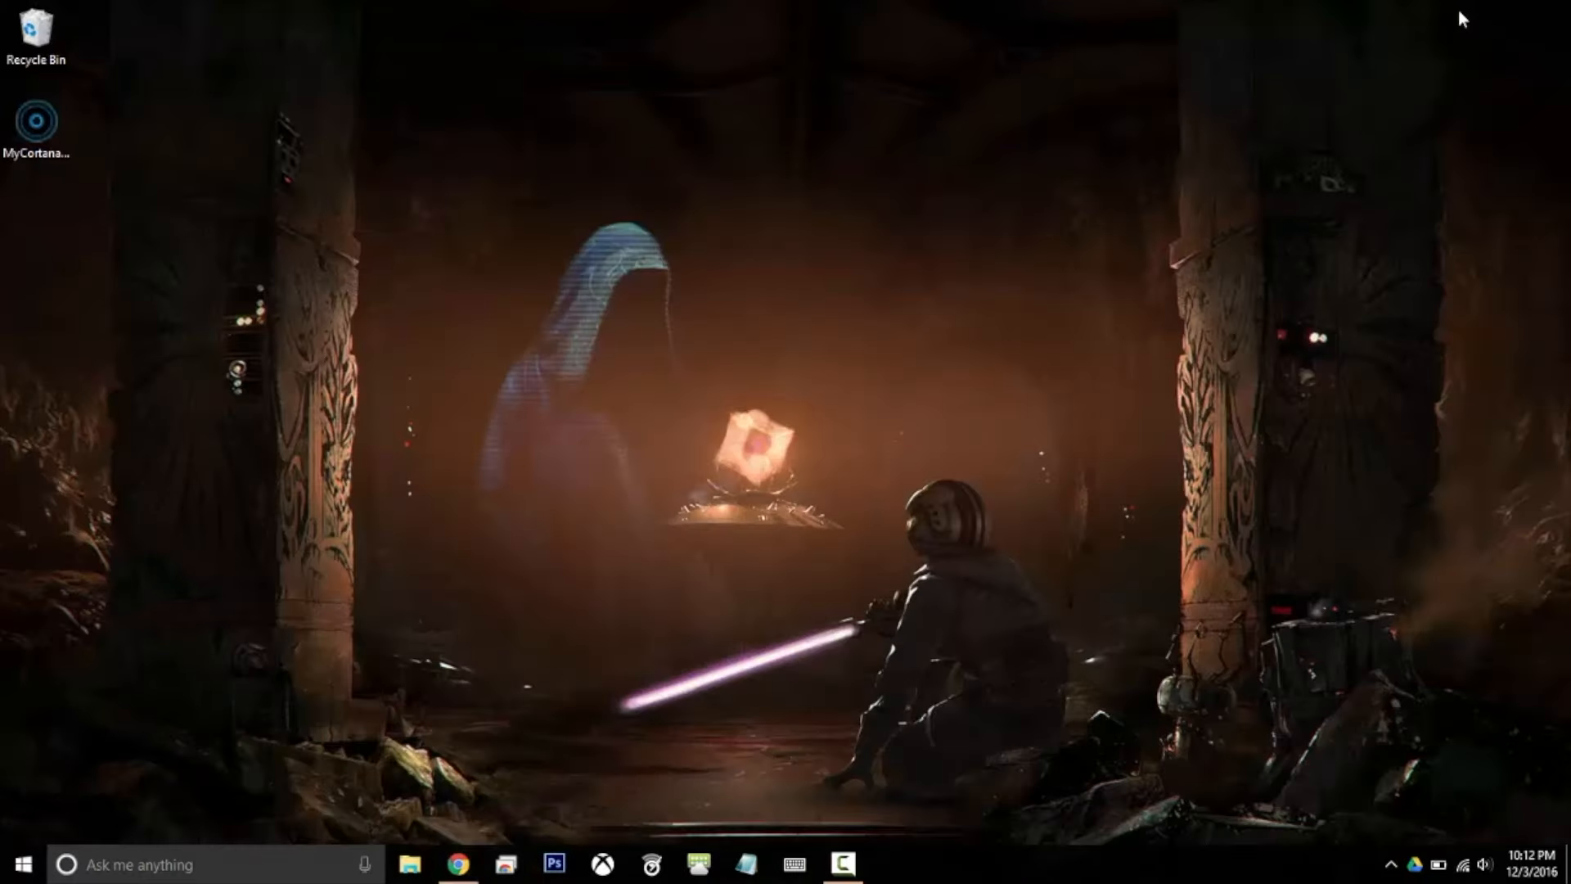
{"action": "left_click", "coordinate": [39, 120]}
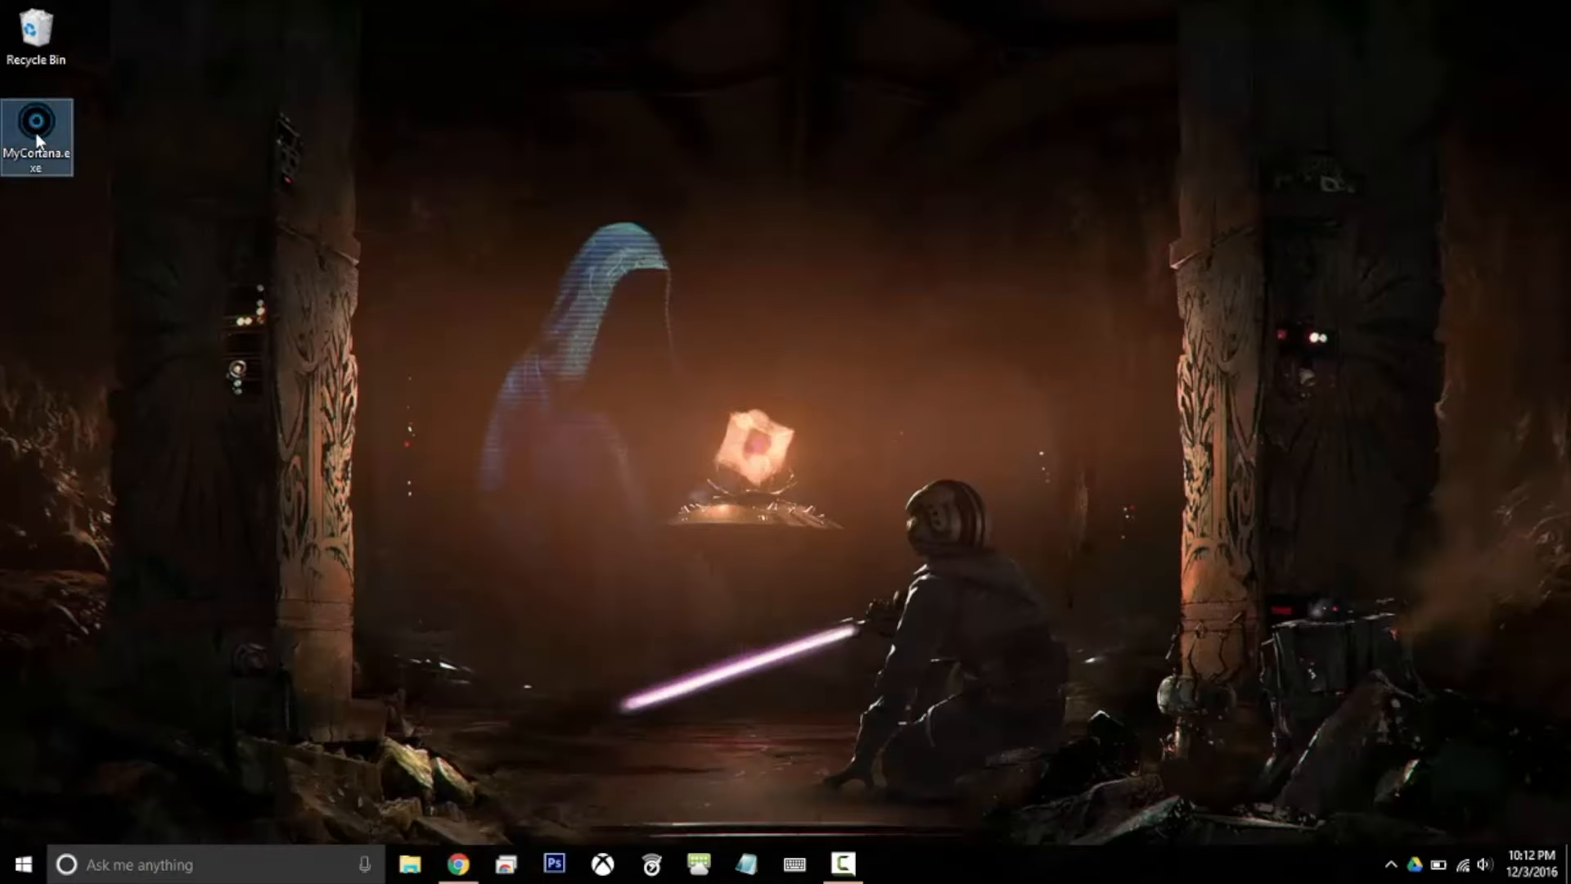
{"action": "double_click", "coordinate": [38, 130]}
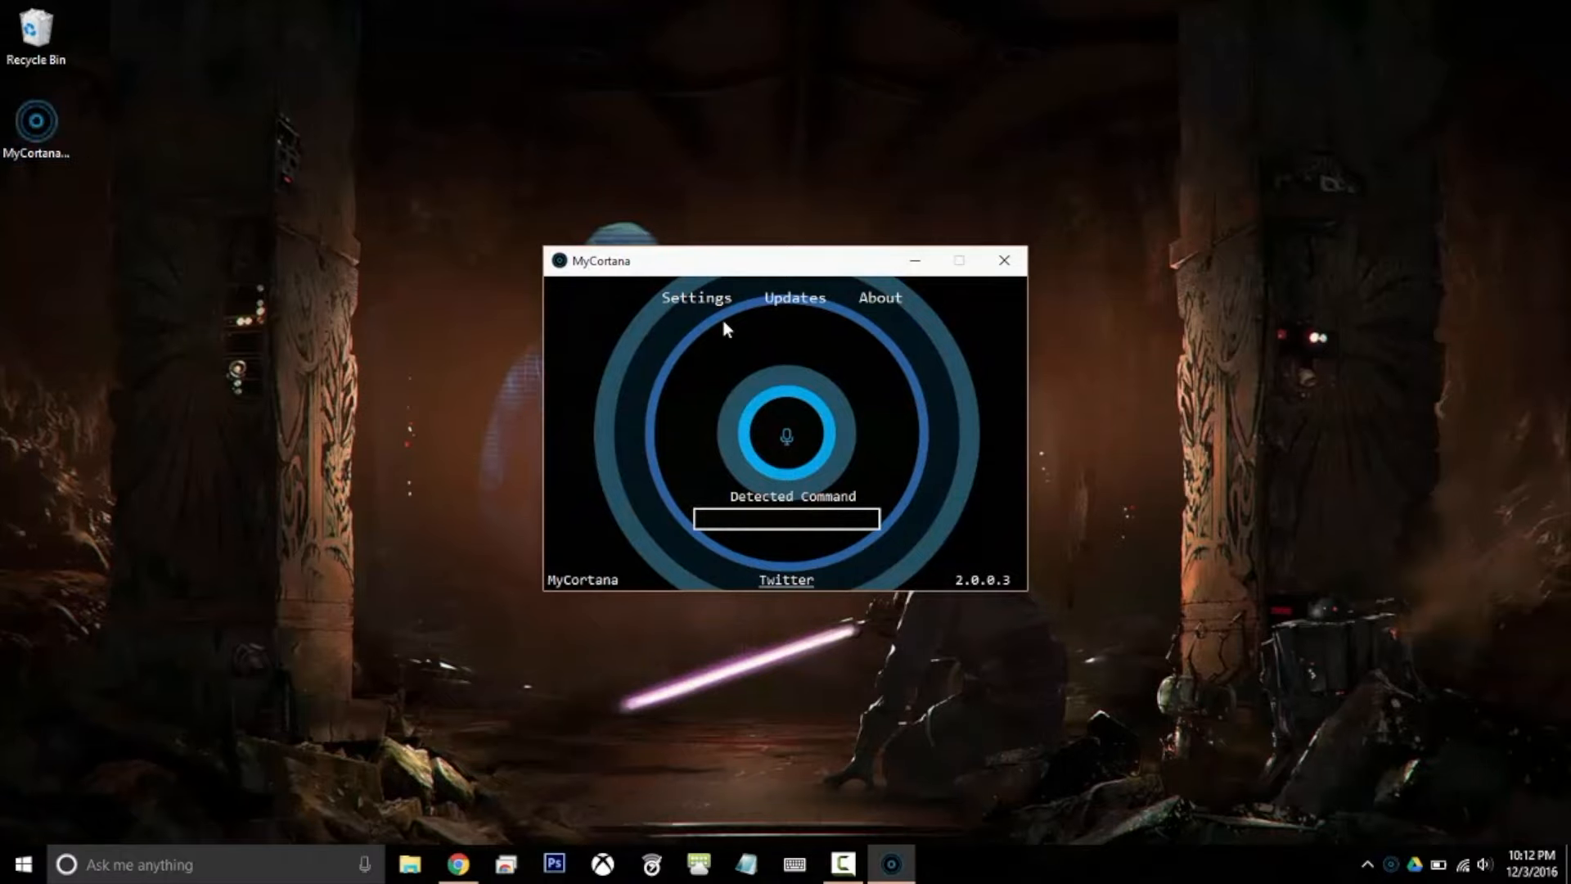
- Add 'Samantha' to MyCortana's activation names, save the settings, and say Samantha to summon Cortana
{"action": "left_click", "coordinate": [695, 296]}
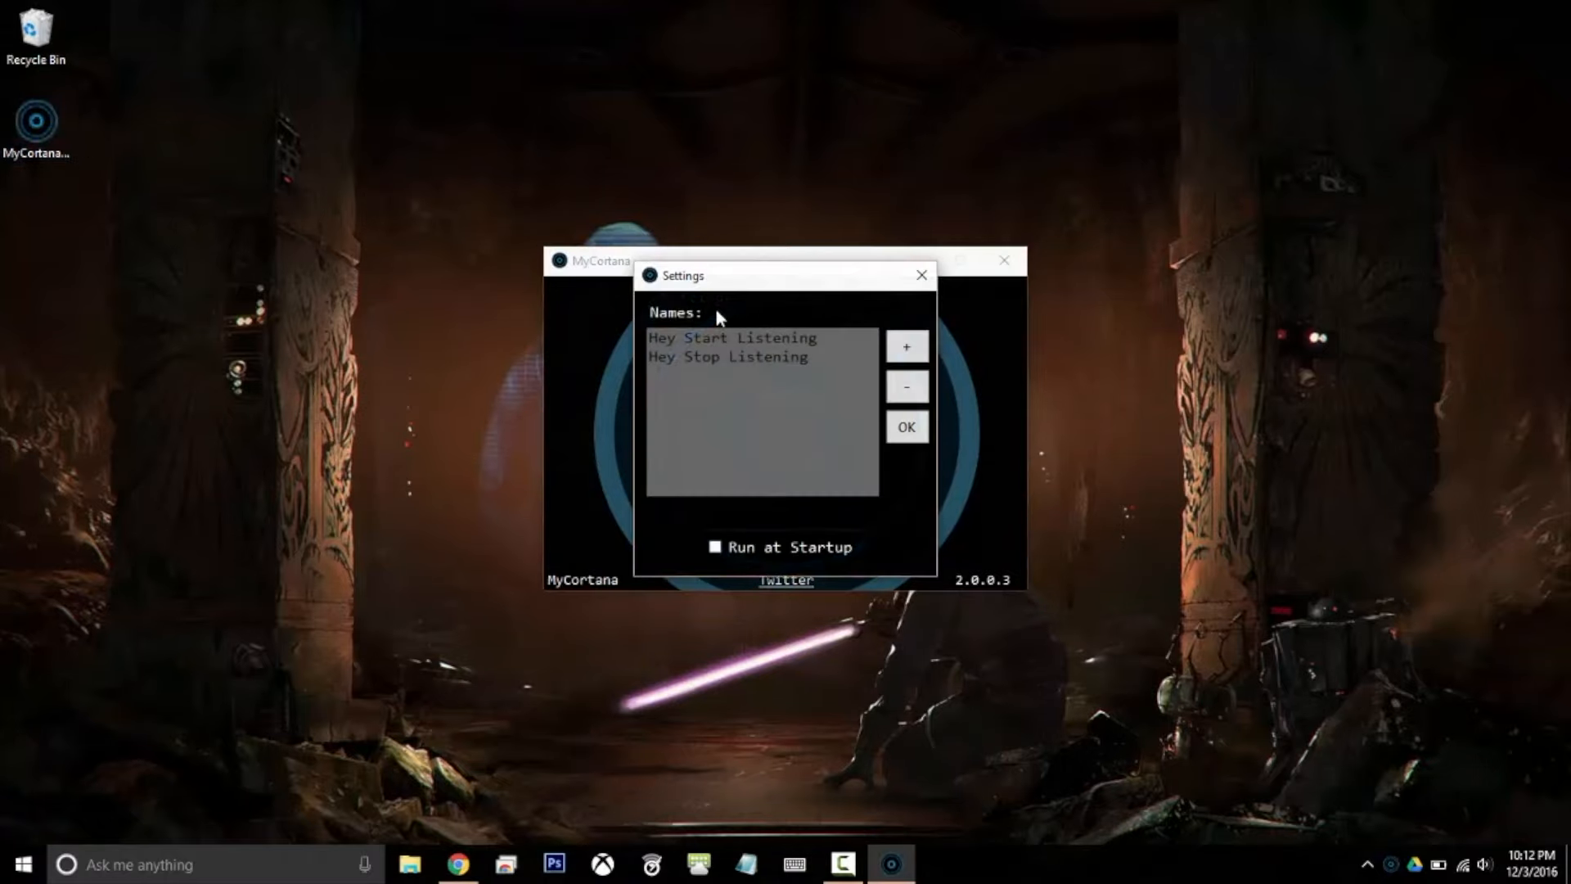
{"action": "left_click", "coordinate": [905, 345]}
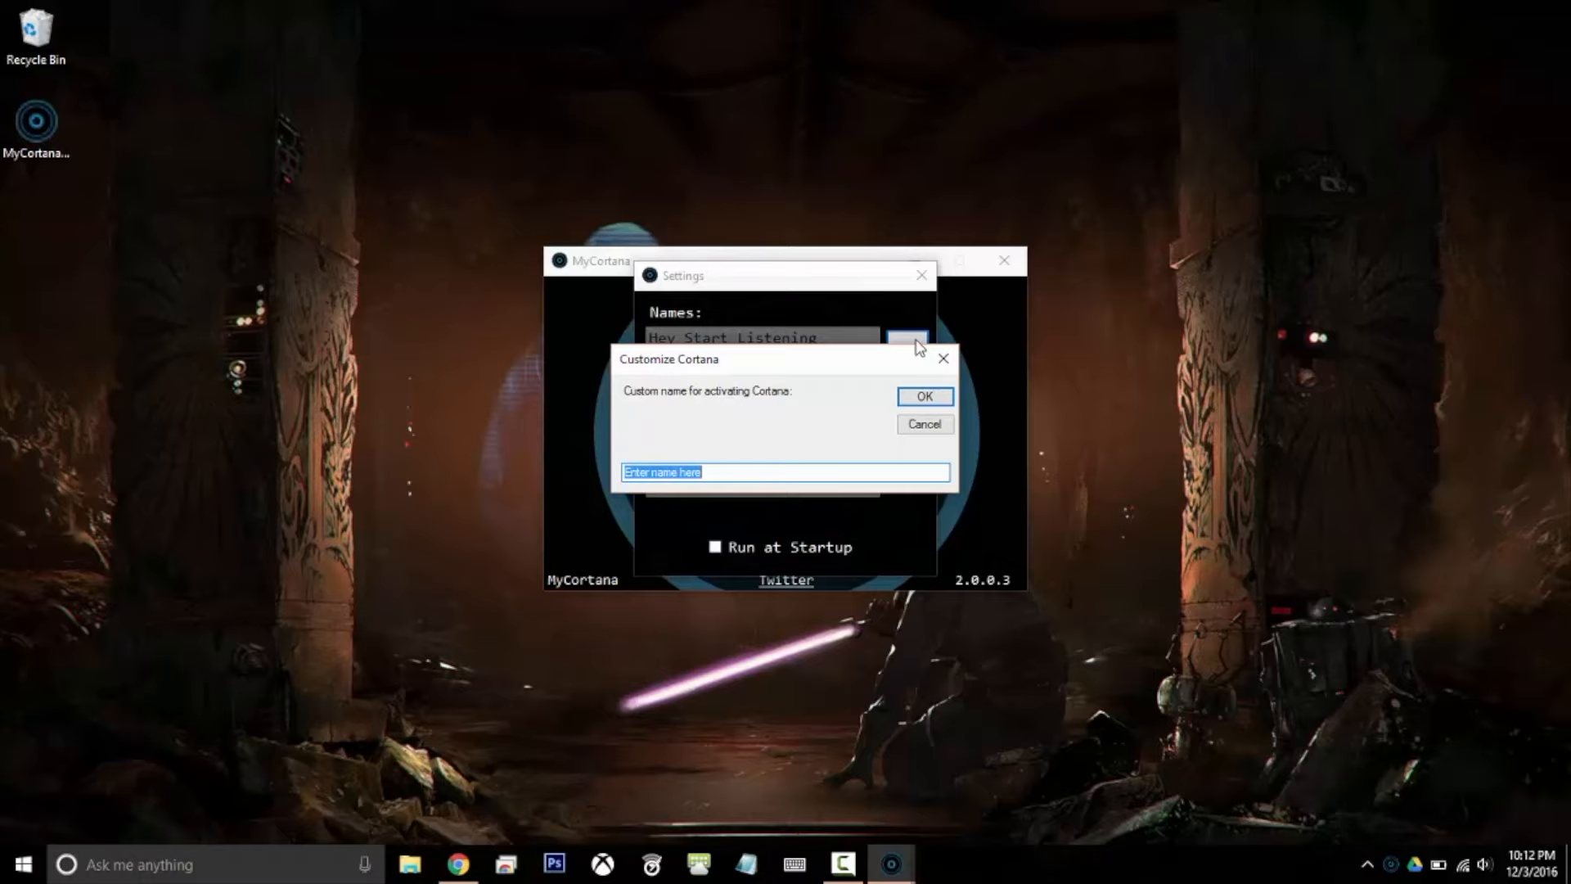
{"action": "type", "text": "Sama"}
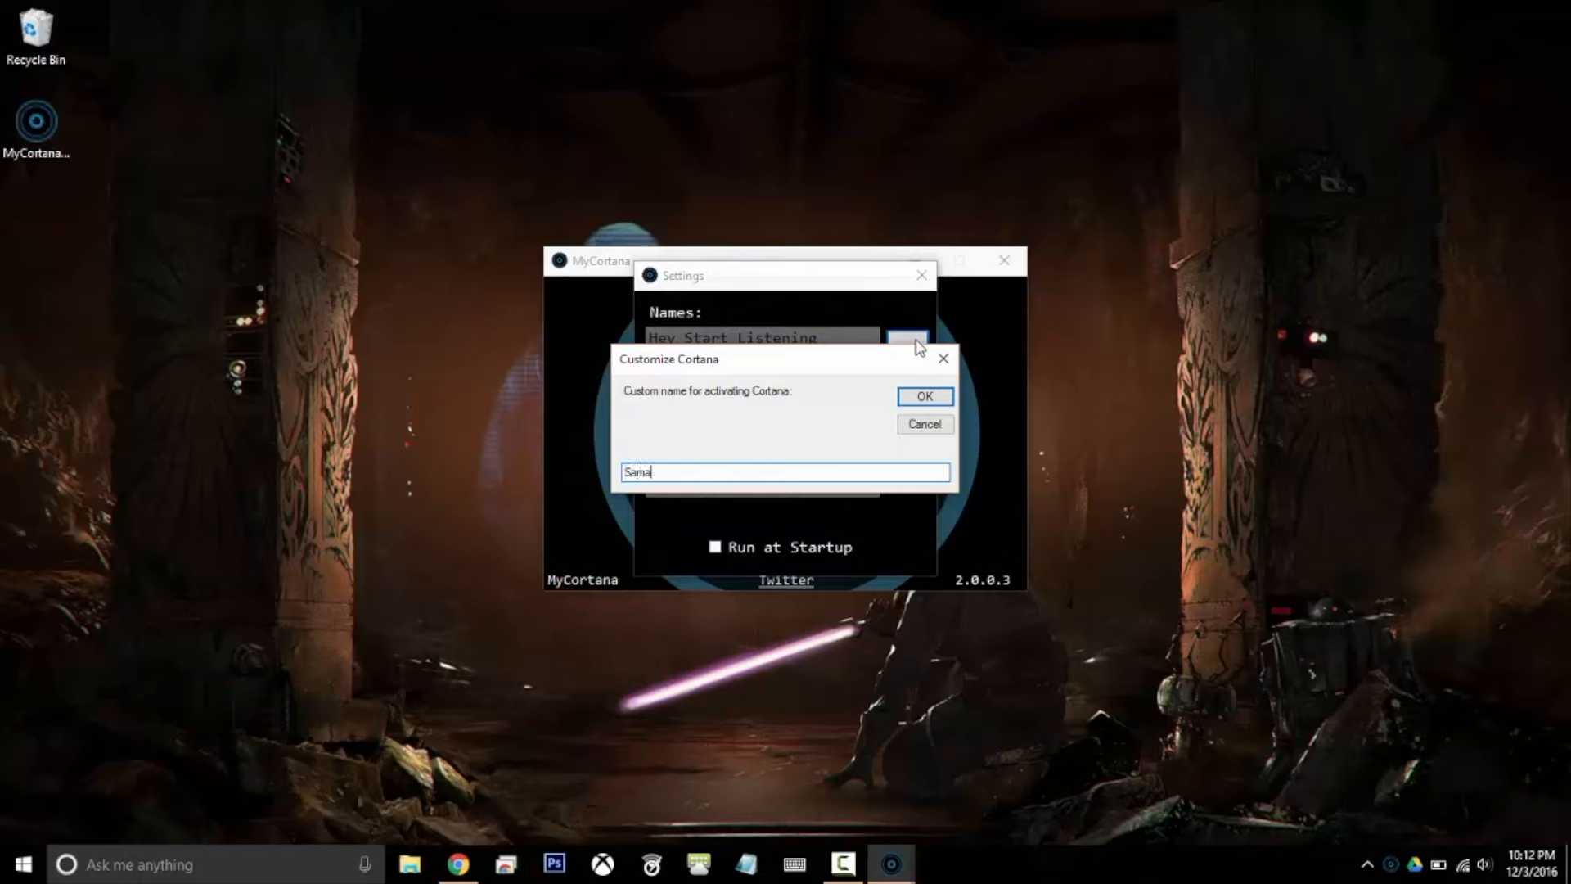
{"action": "type", "text": "ntha"}
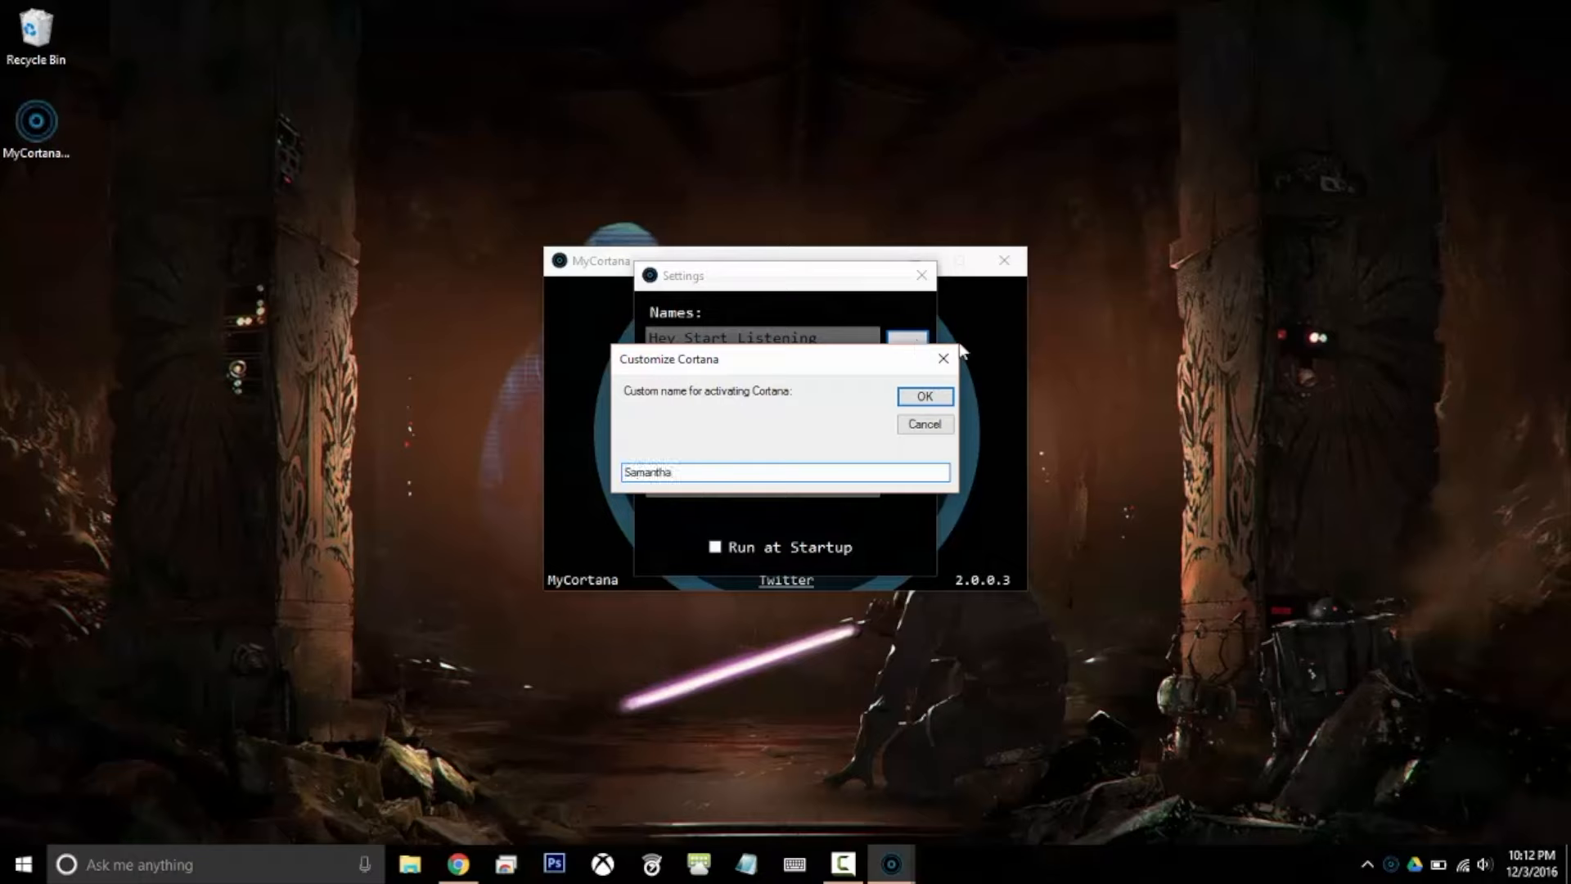
{"action": "left_click", "coordinate": [923, 397]}
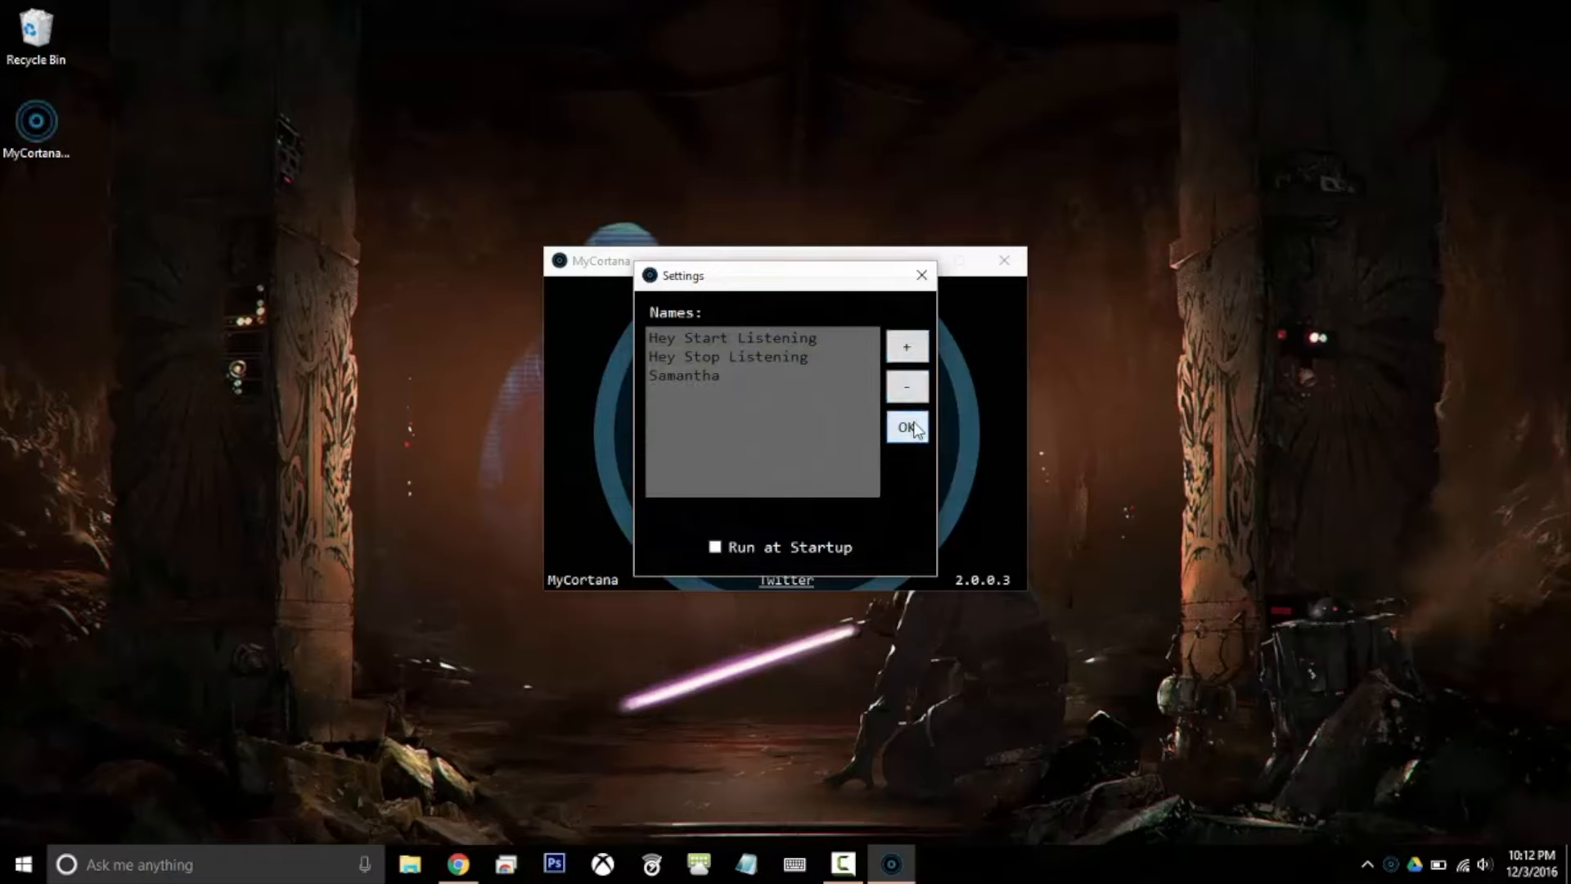
{"action": "left_click", "coordinate": [906, 428]}
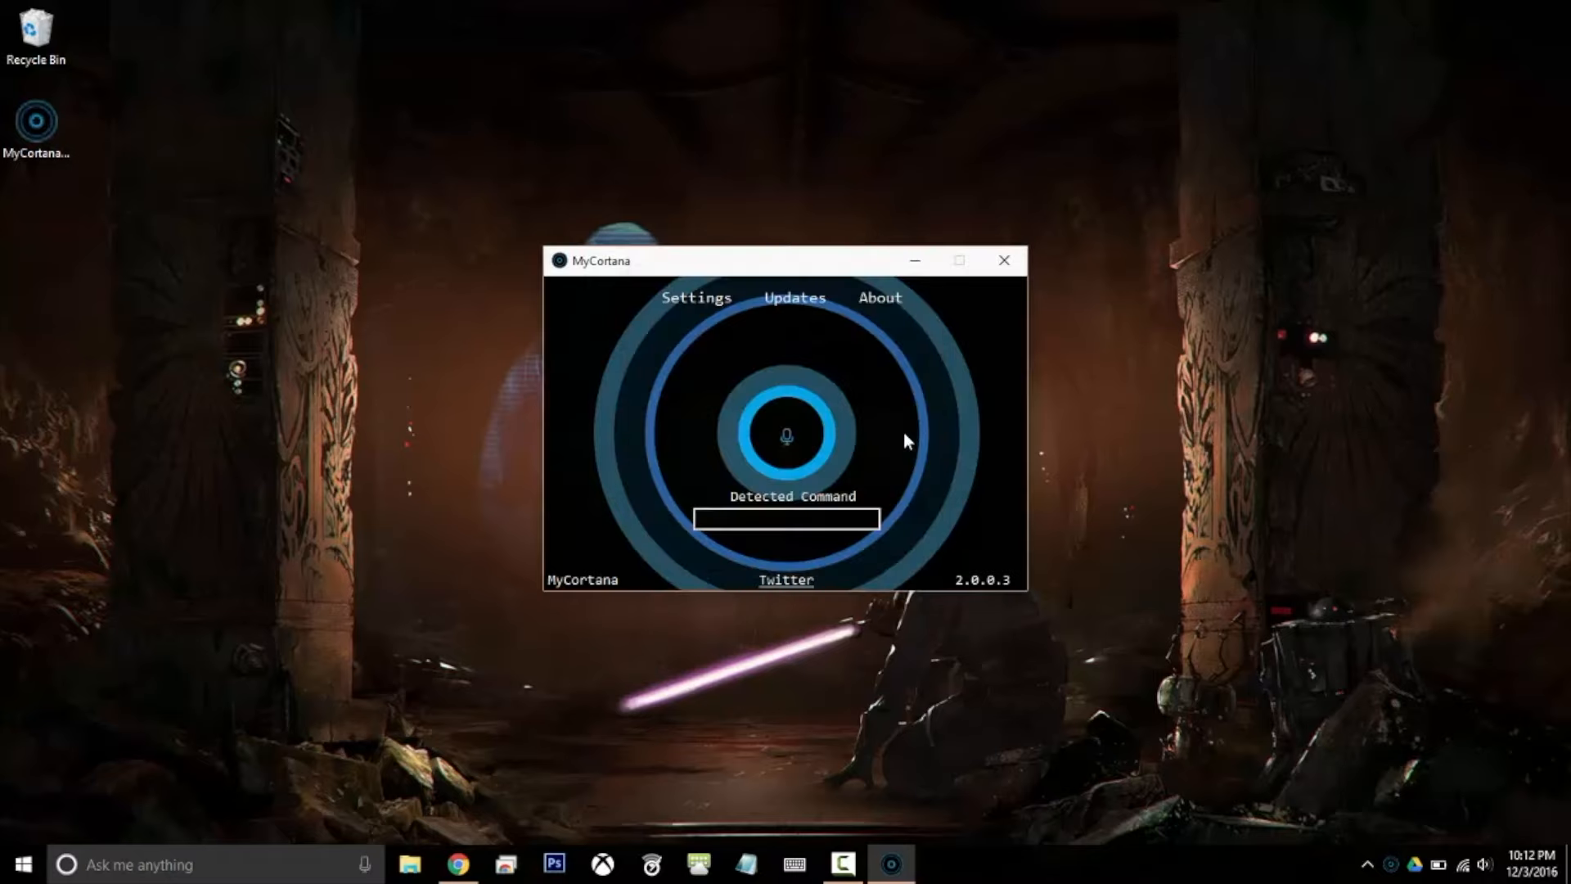
{"action": "type", "text": "Samantha"}
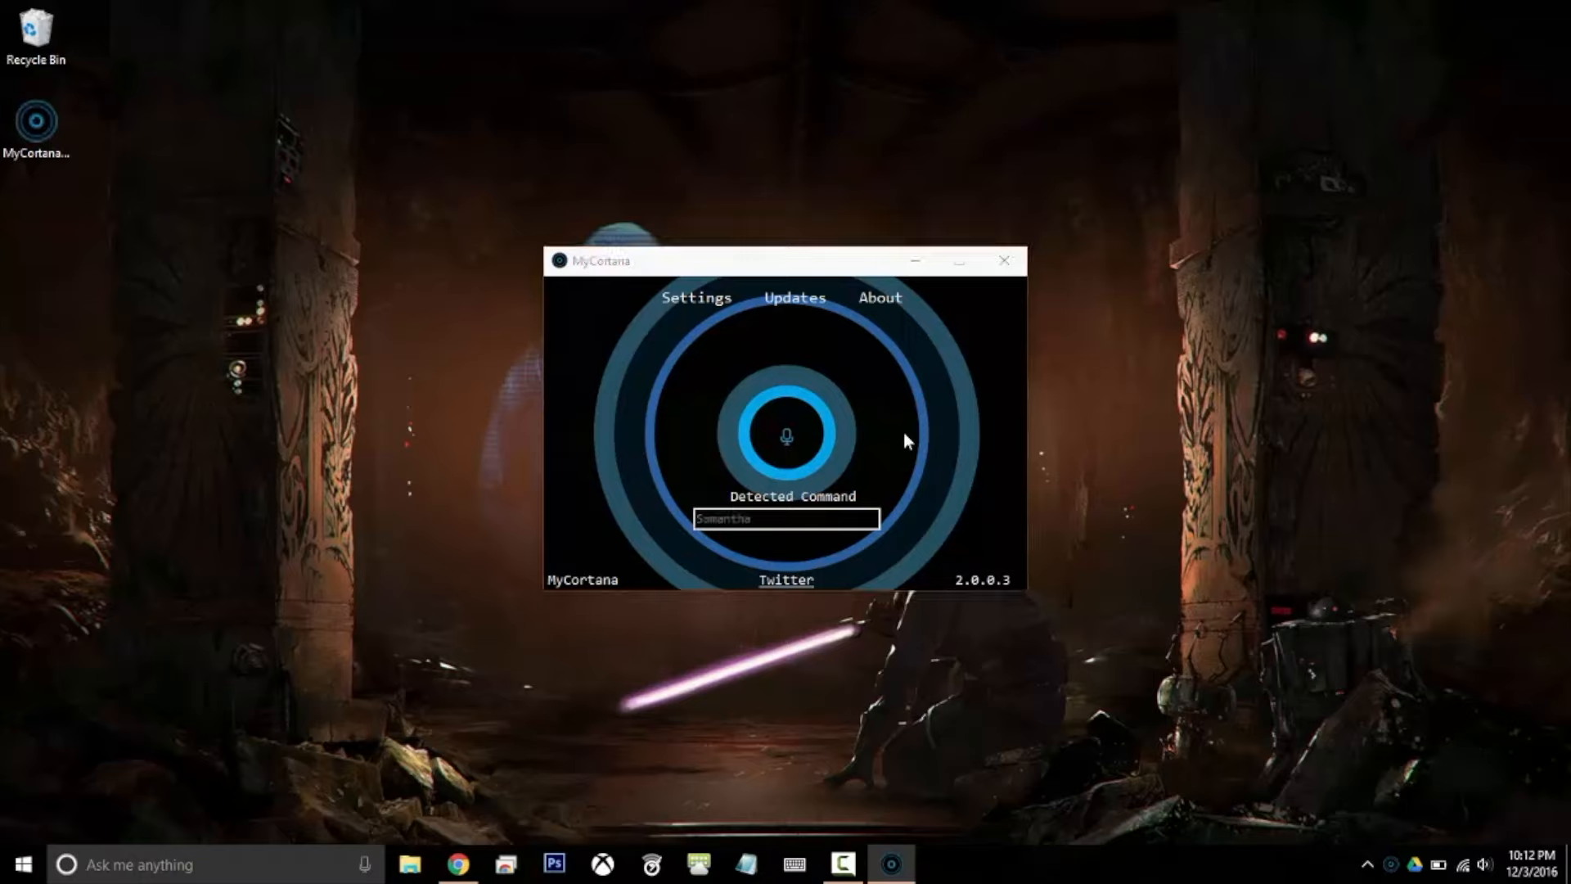
{"action": "left_click", "coordinate": [65, 864]}
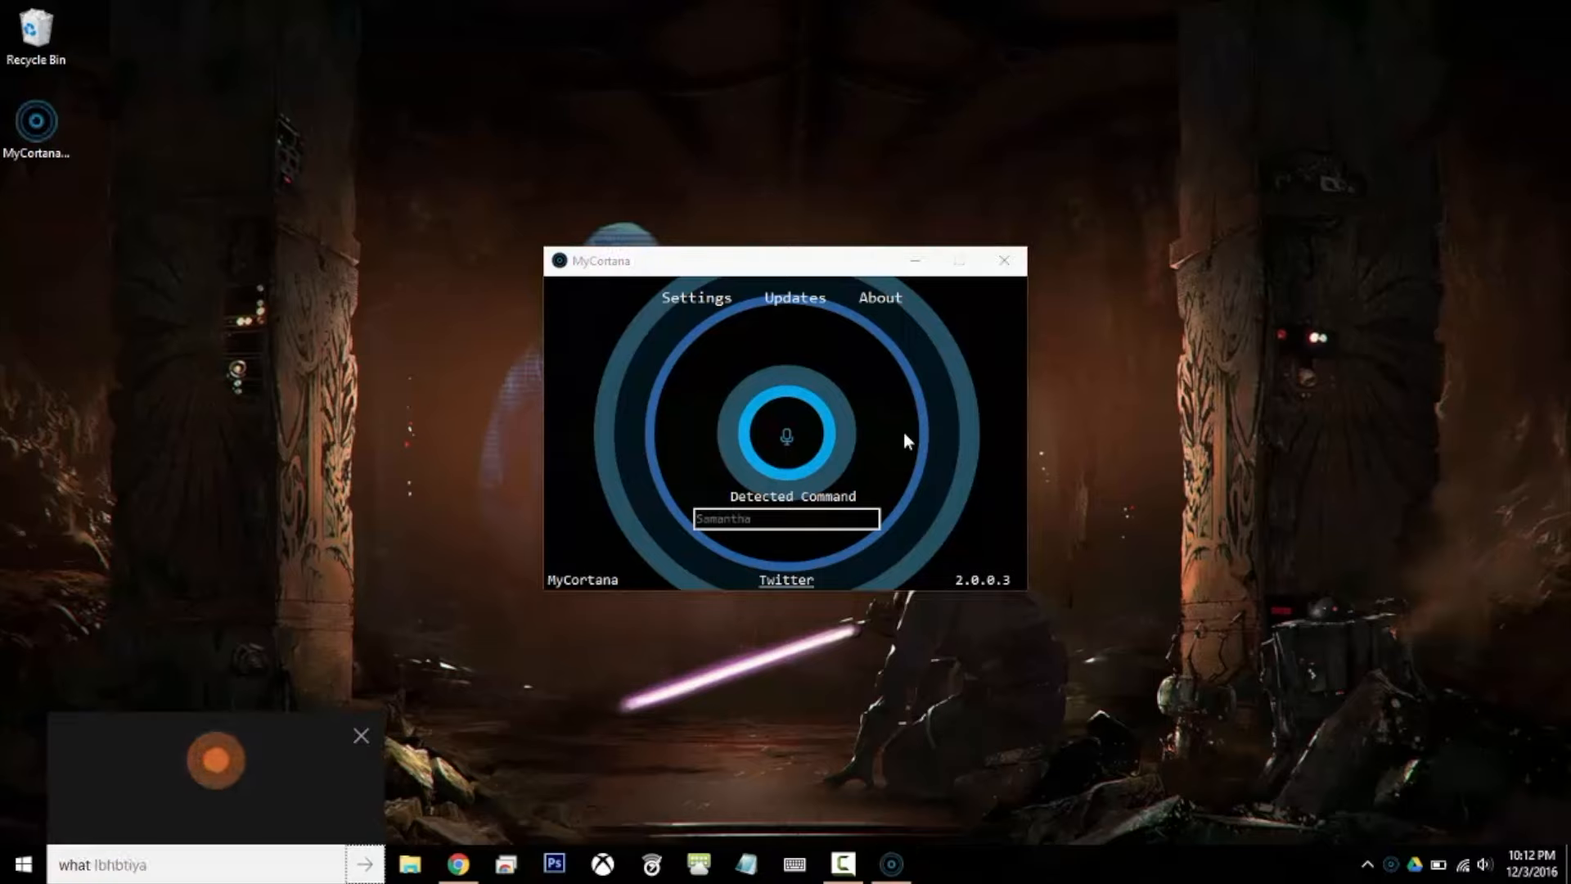